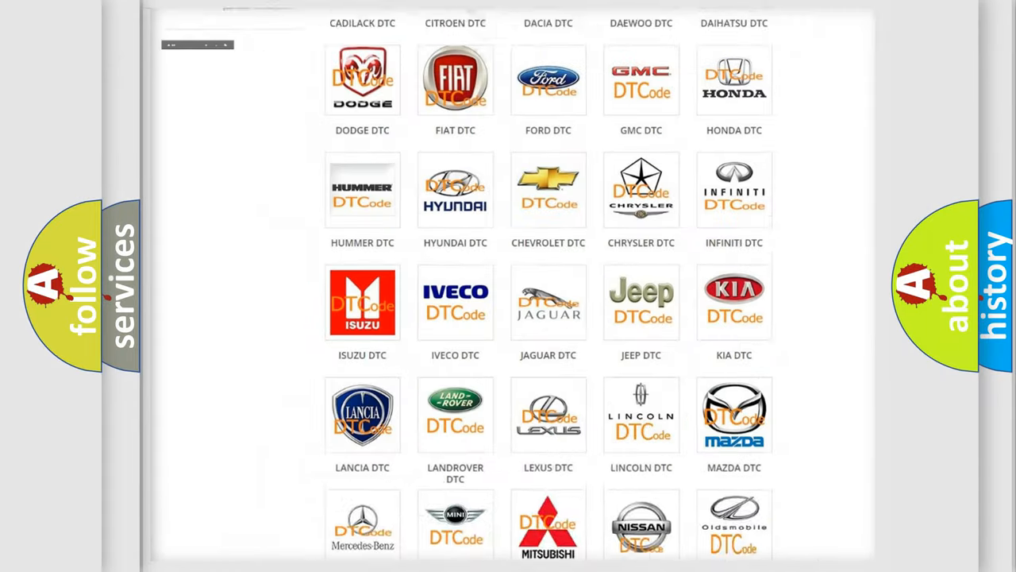
- Scroll the brand grid to reach the Cadillac DTC entry and its B100008 code
scroll("up", 3)
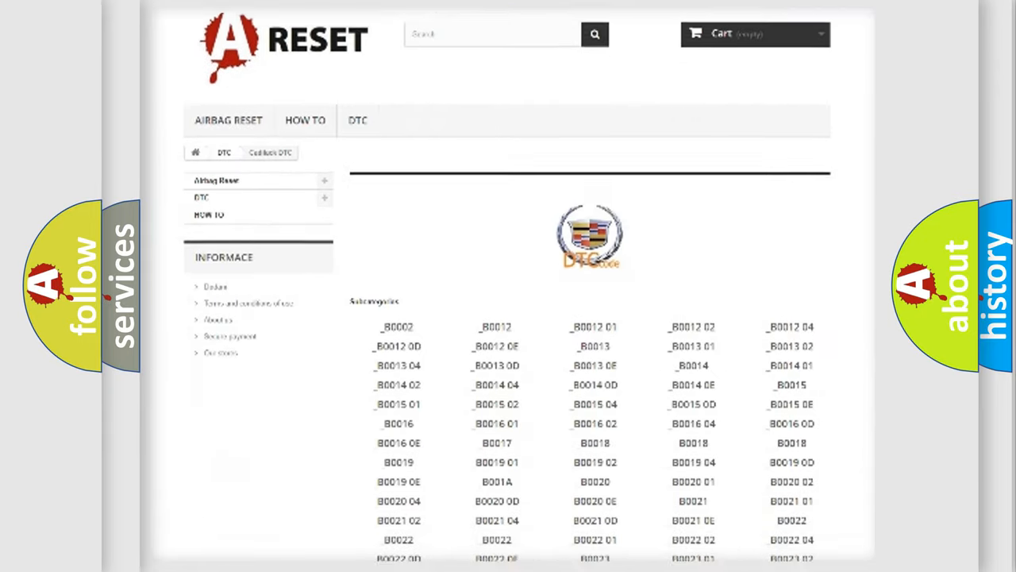
scroll("down", 3)
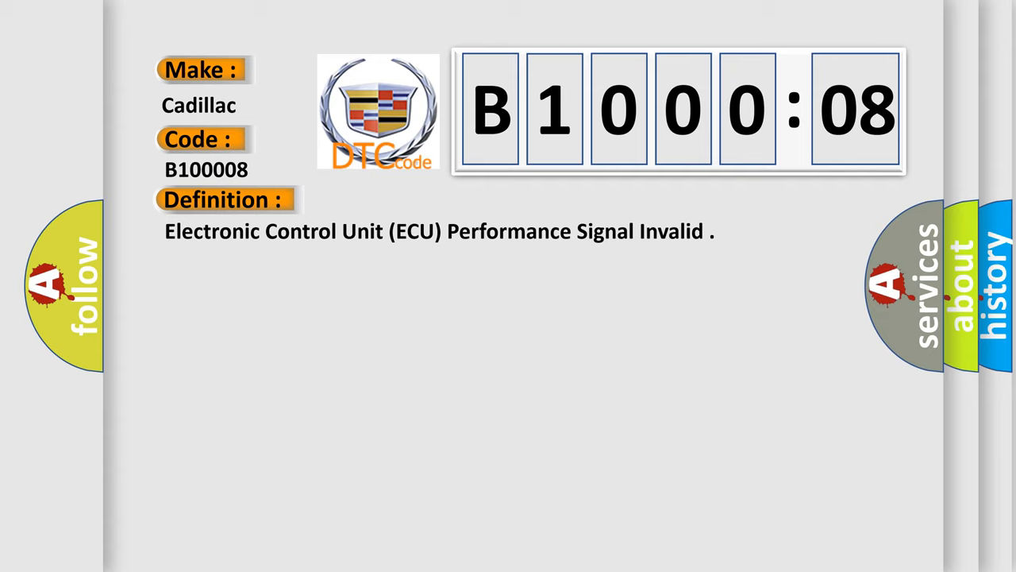
- Reveal the Description and Cause headings, then the internal module malfunction / Bus Signal Message Failure text
left_click(413, 201)
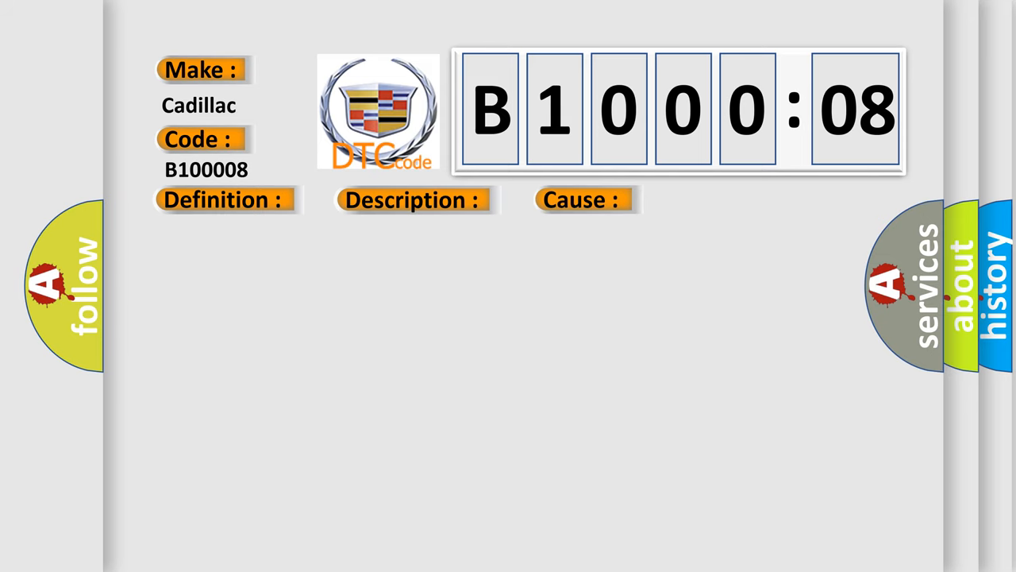
left_click(223, 200)
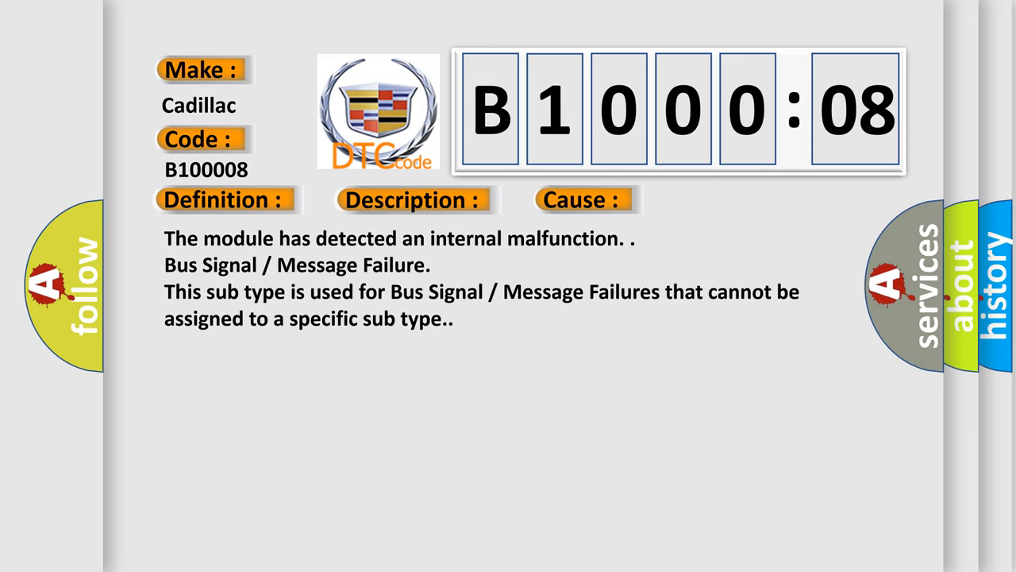